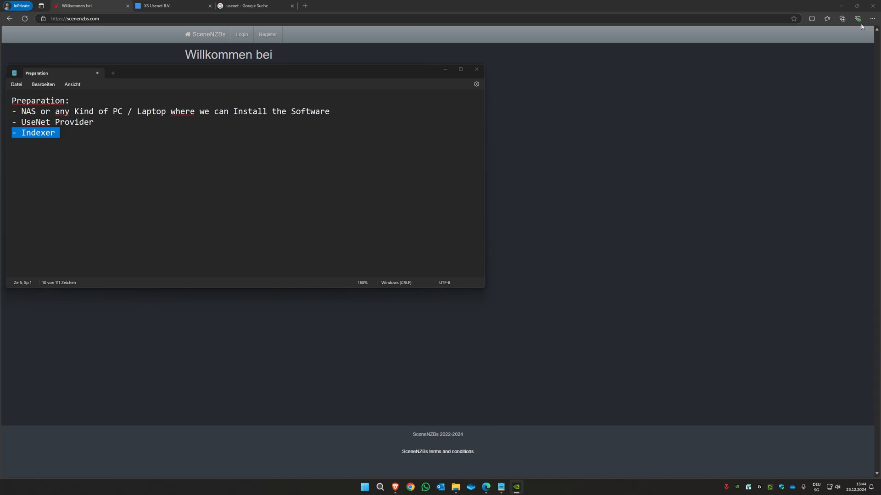
pyautogui.moveTo(526, 7)
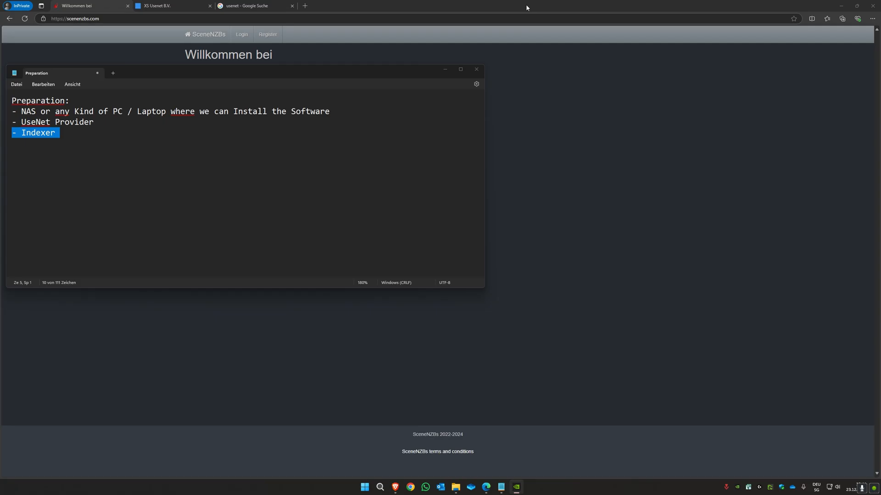
# - Show the usenet image results with the GeeksforGeeks 'What is Usenet?' diagram enlarged
pyautogui.click(255, 5)
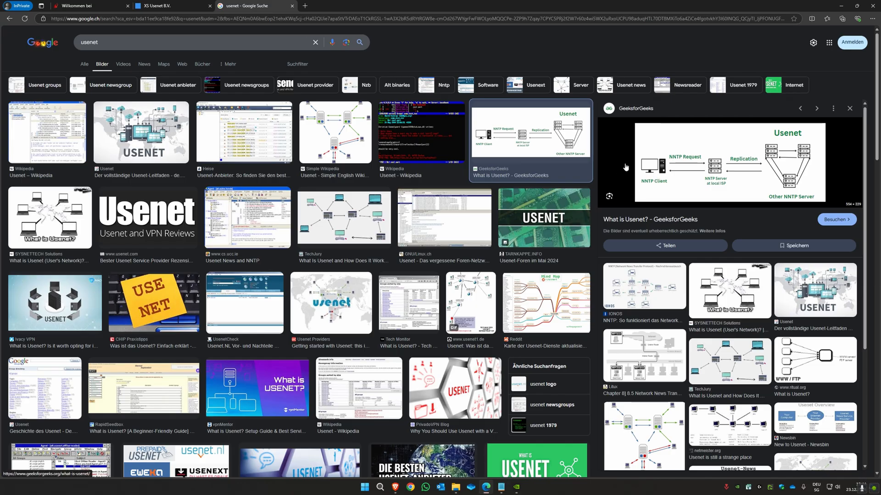
pyautogui.moveTo(630, 183)
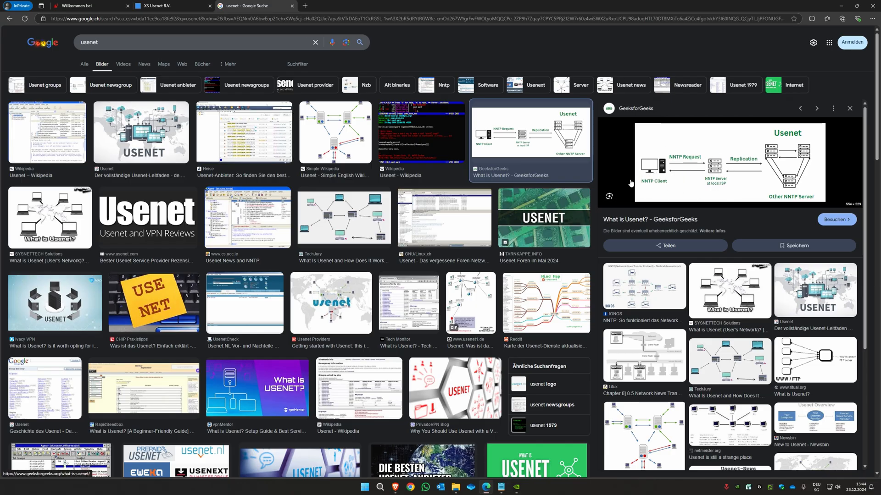
pyautogui.moveTo(690, 204)
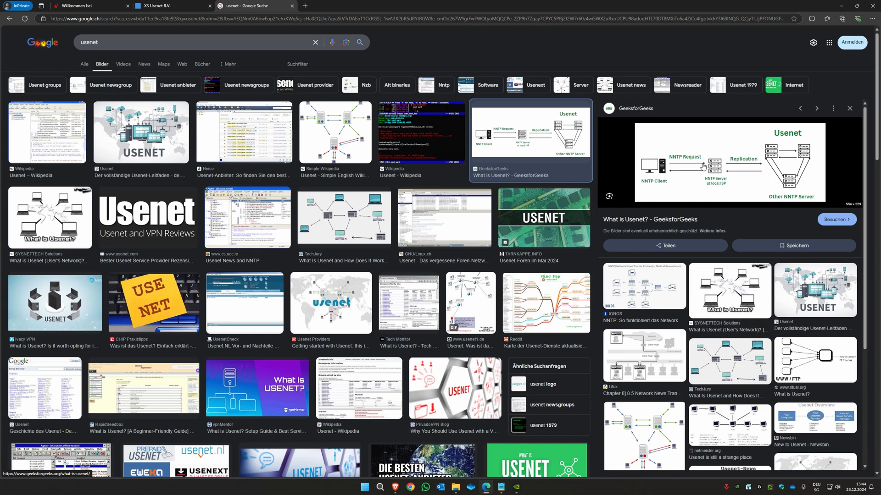
pyautogui.moveTo(818, 152)
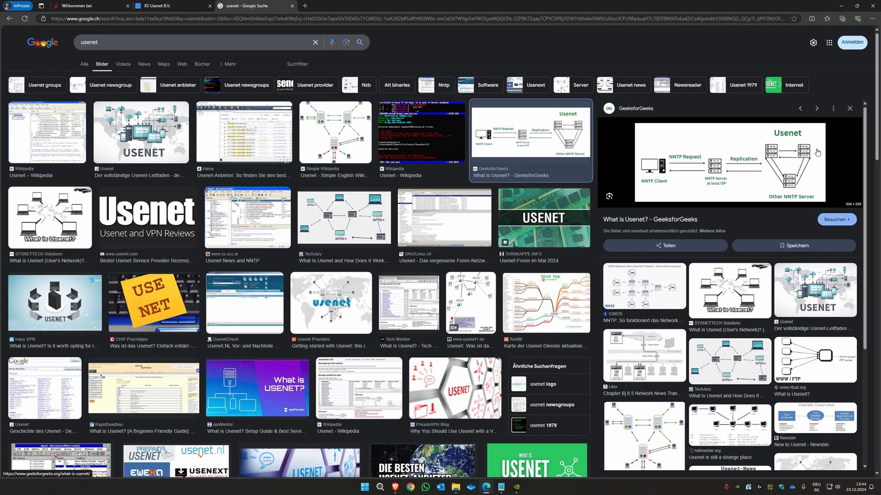
pyautogui.moveTo(455, 418)
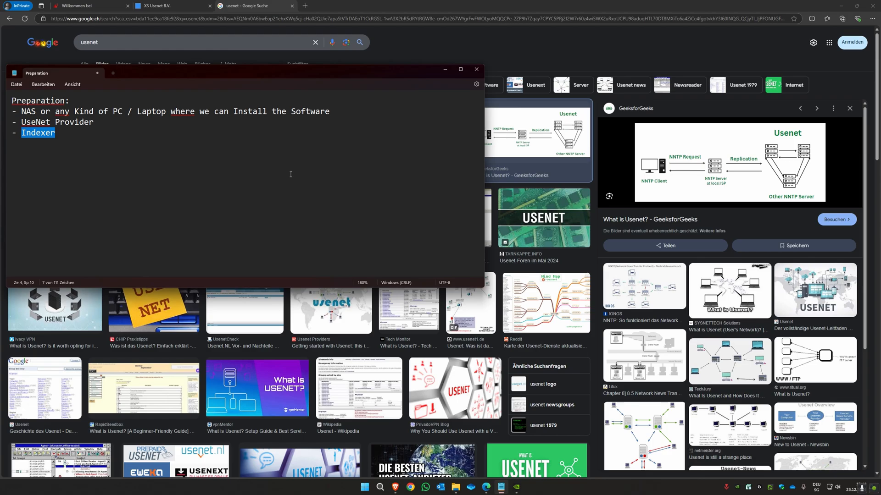
pyautogui.moveTo(666, 202)
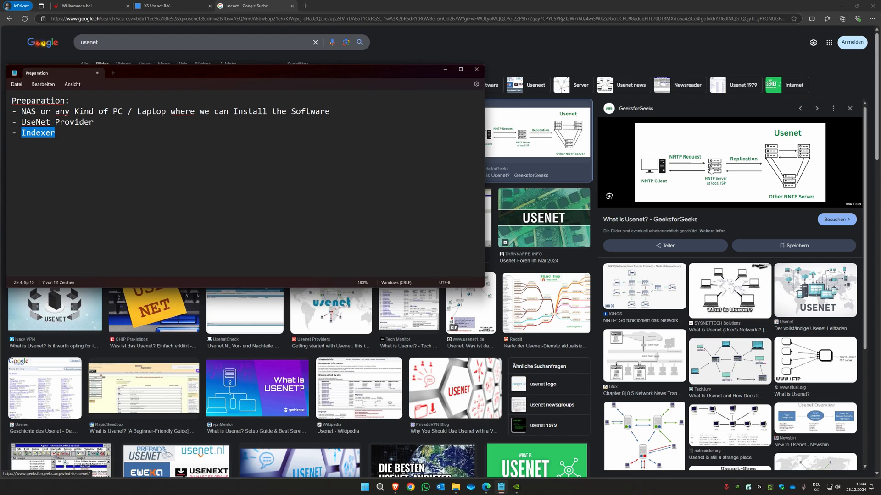
pyautogui.moveTo(740, 175)
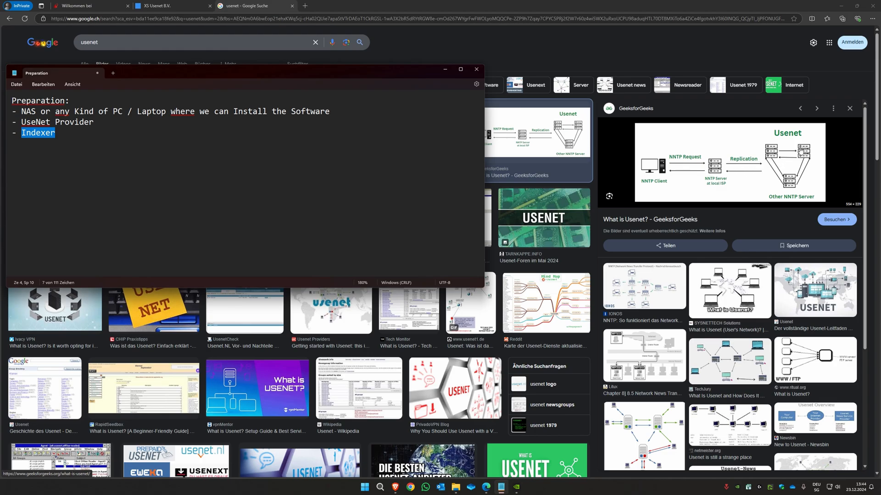
pyautogui.moveTo(261, 181)
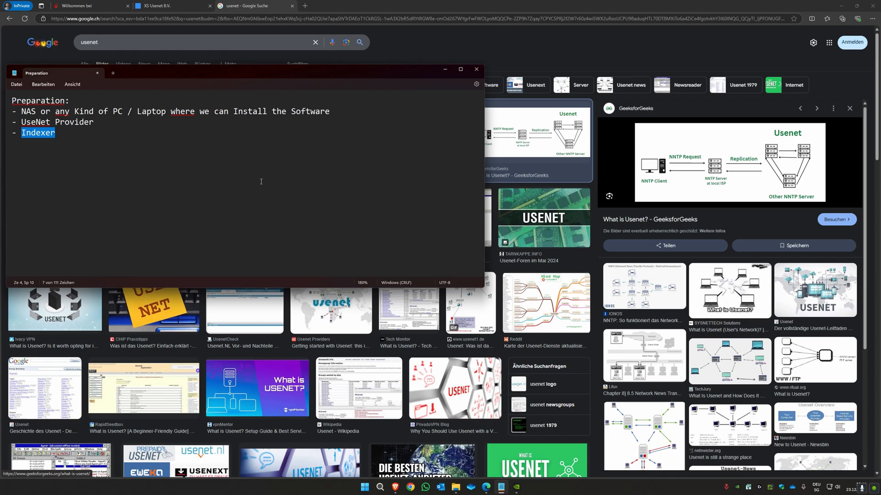
# - Add an empty line below Indexer and bring the Notepad checklist in front of SceneNZBs
pyautogui.press('Return')
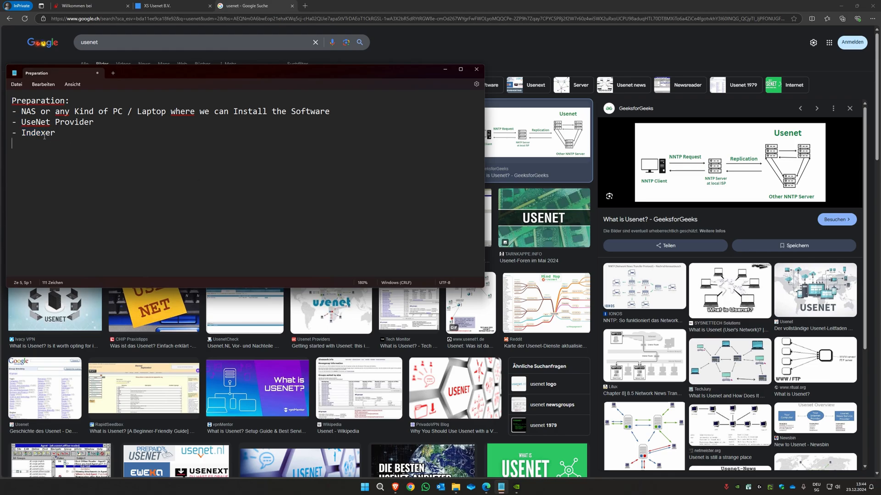
pyautogui.doubleClick(38, 133)
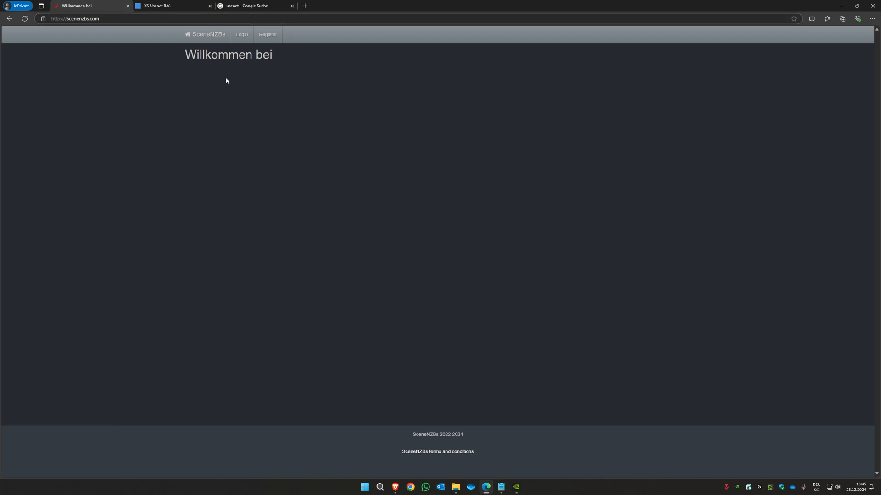
pyautogui.click(500, 487)
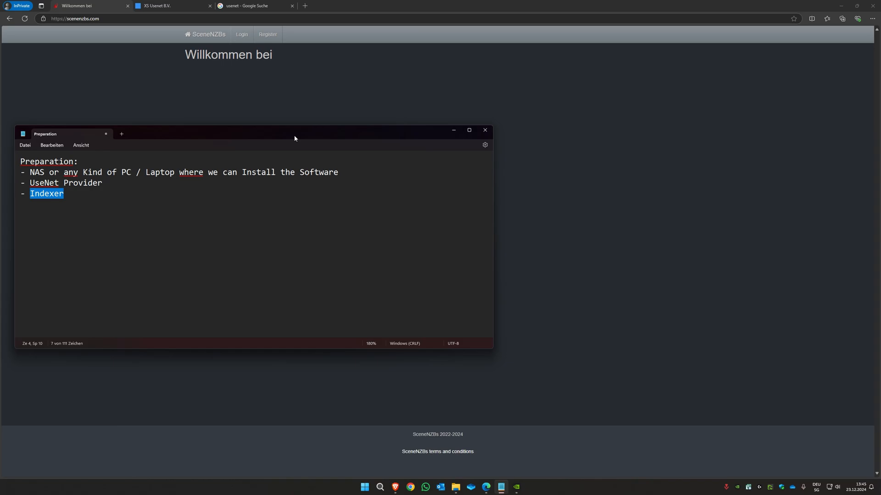
pyautogui.moveTo(355, 220)
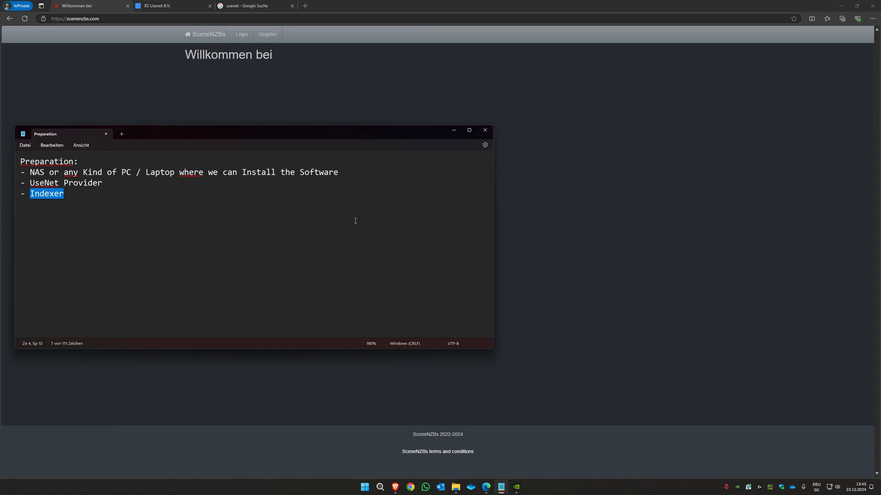